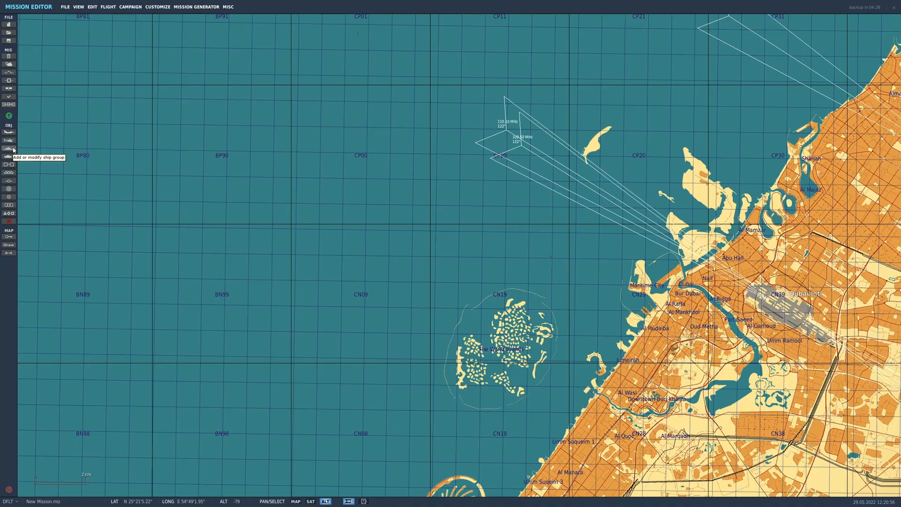
# Step: Place a USA CVN-72 Abraham Lincoln carrier group at sea west of Dubai with a northward waypoint
pyautogui.click(9, 150)
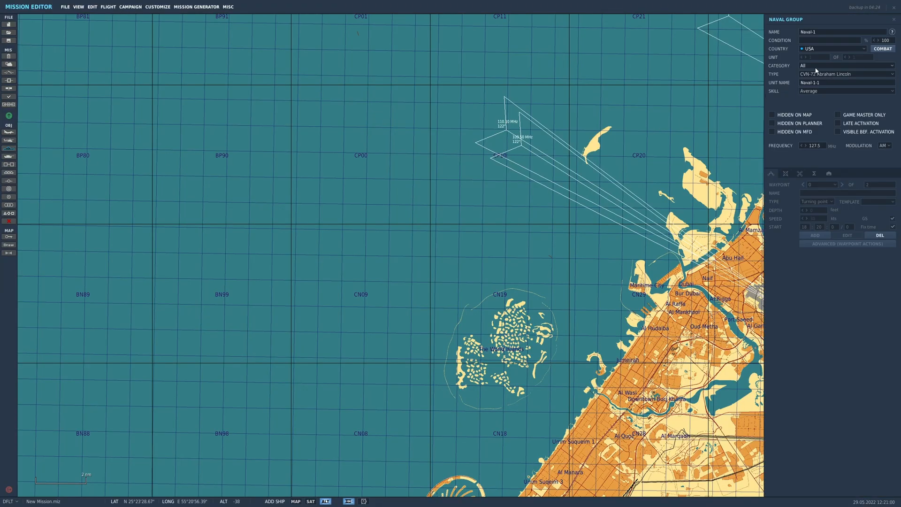
pyautogui.click(845, 74)
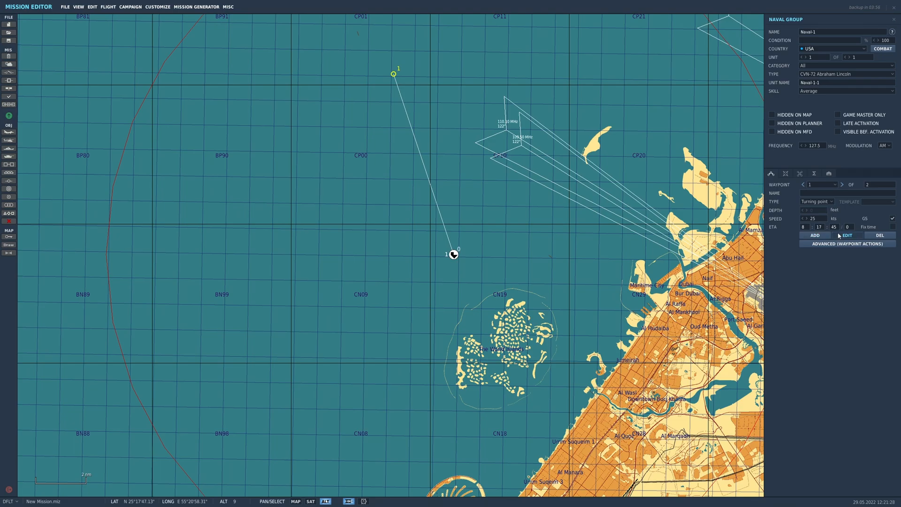
# Step: Add a Set Option action on the carrier's first waypoint setting alarm state to red
pyautogui.click(846, 243)
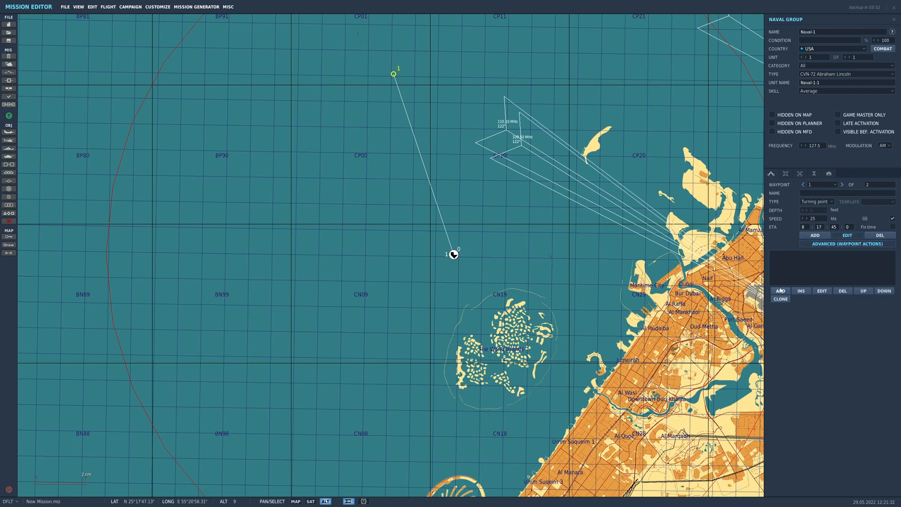
pyautogui.click(781, 291)
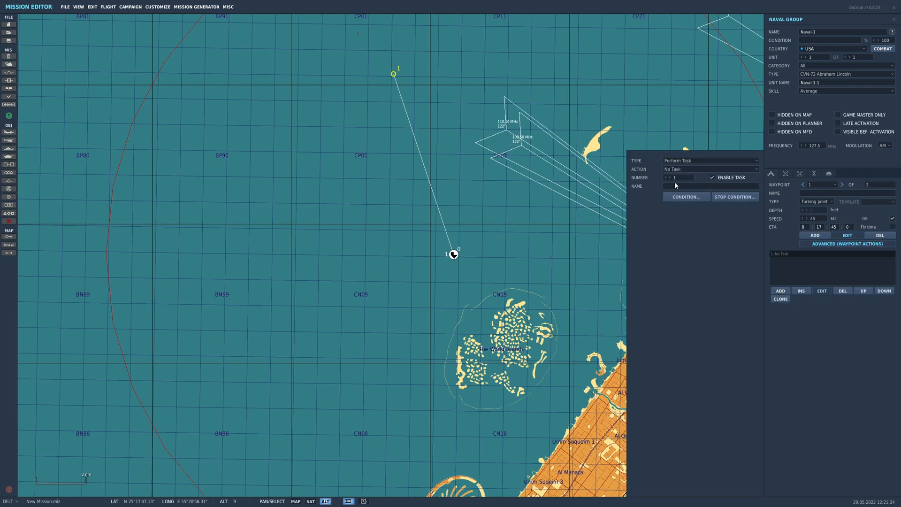
pyautogui.click(710, 161)
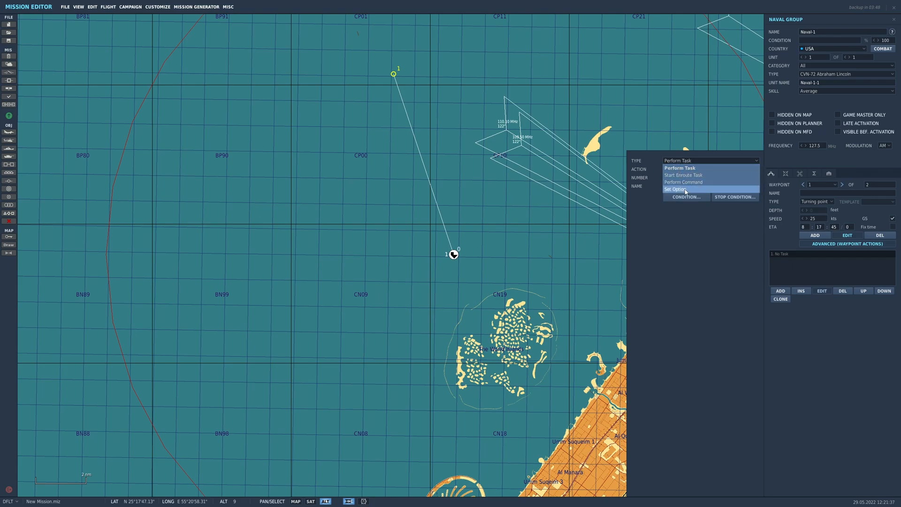
pyautogui.click(675, 188)
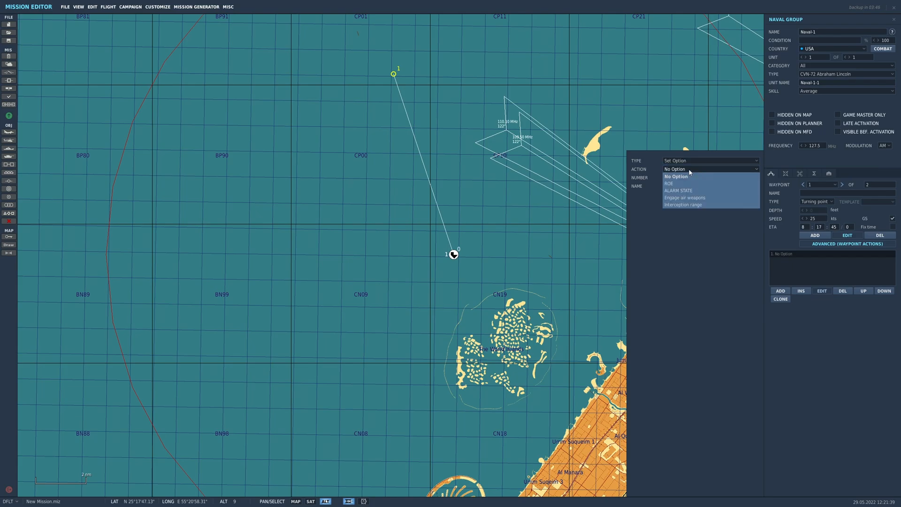
pyautogui.click(677, 190)
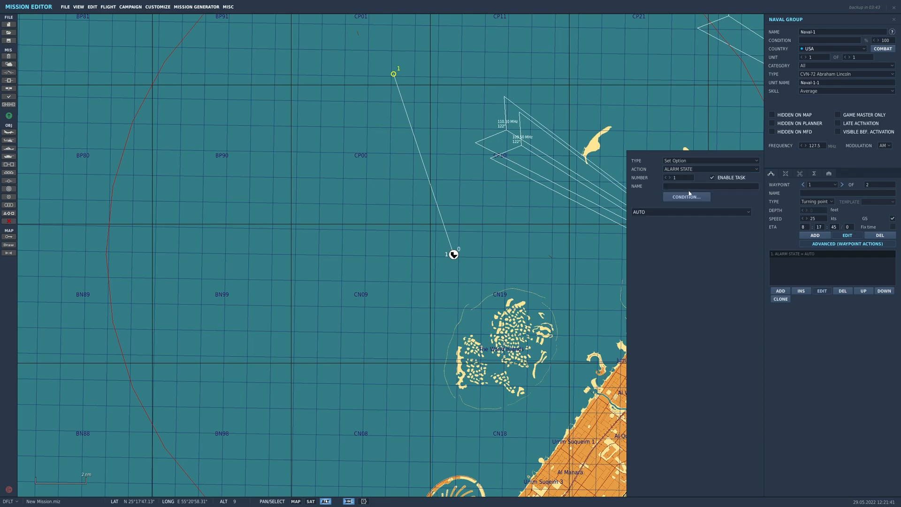
pyautogui.click(690, 211)
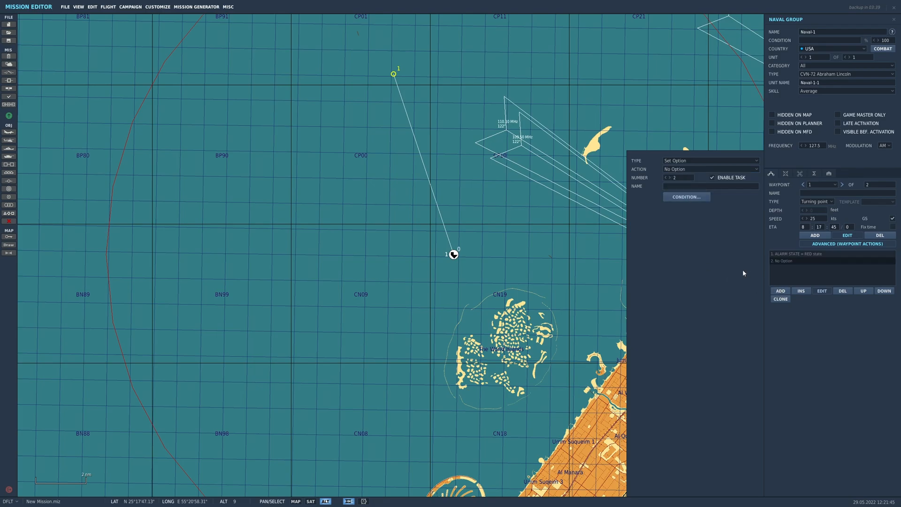
# Step: Add a second Set Option action enabling engagement with air weapons
pyautogui.click(710, 168)
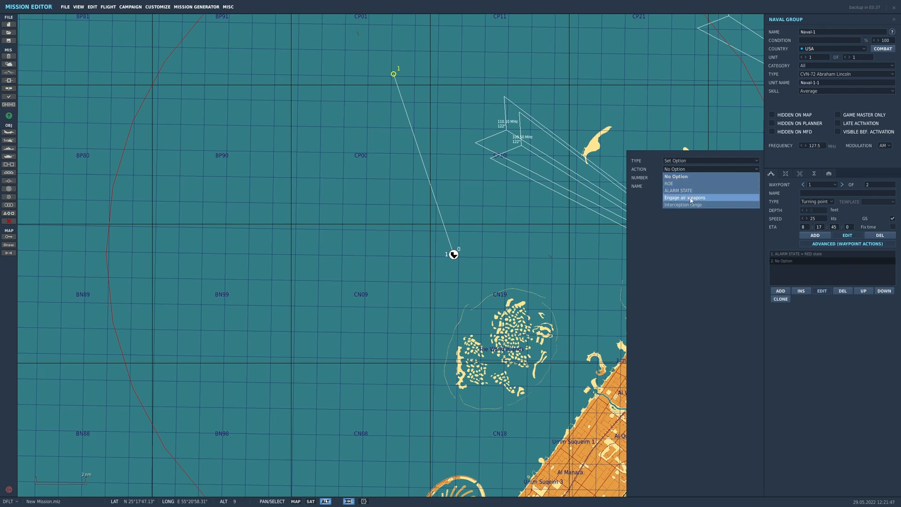
pyautogui.click(684, 197)
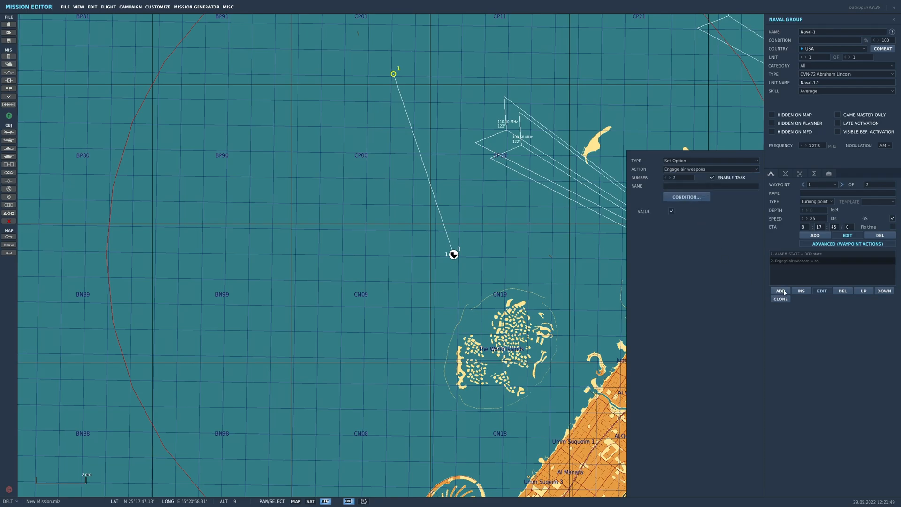
# Step: Add an Activate TACAN command on channel 72, callsign CAL, attached to Naval-1-1
pyautogui.click(780, 290)
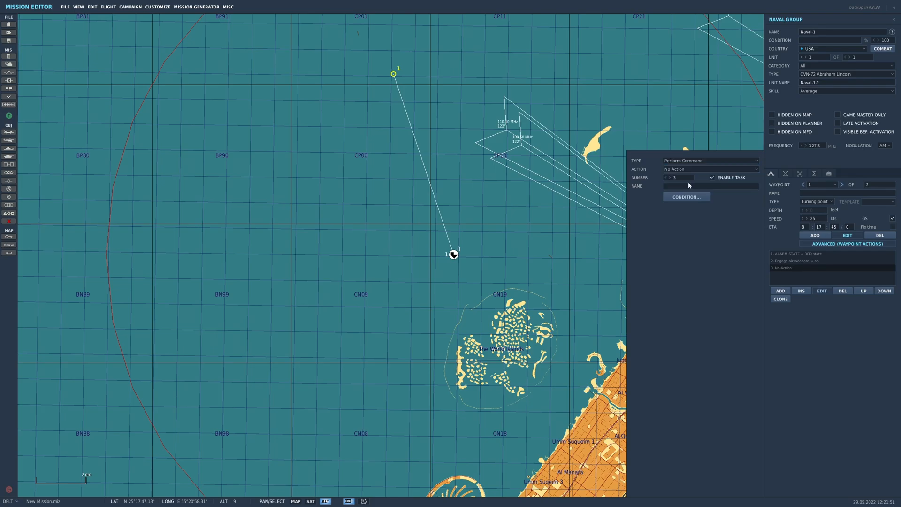
pyautogui.click(709, 168)
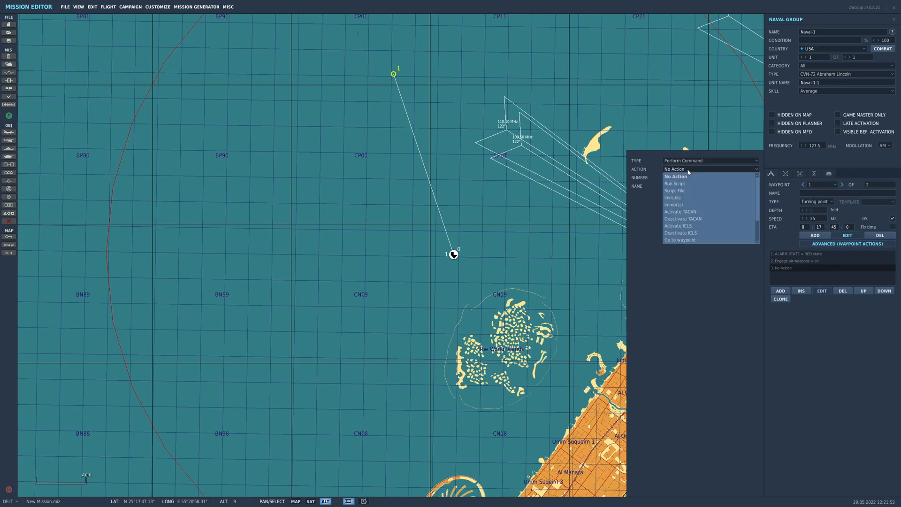
pyautogui.click(680, 211)
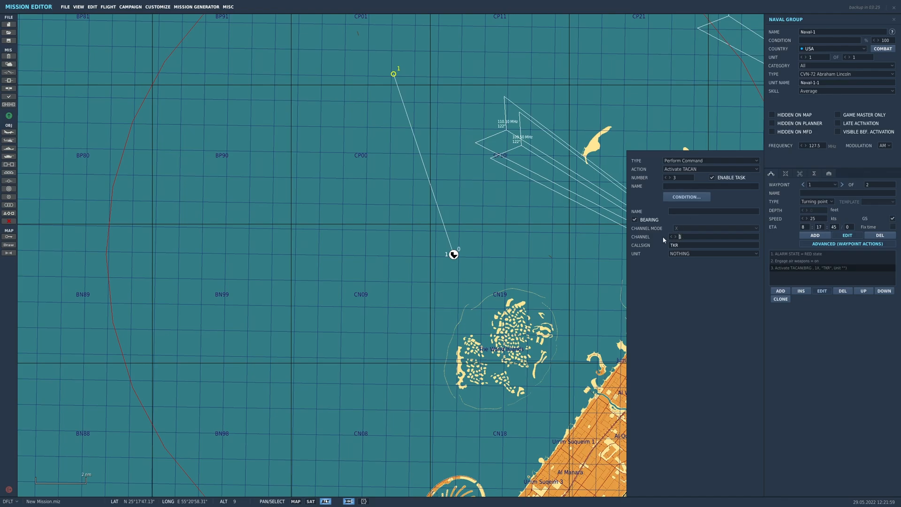
pyautogui.write('72')
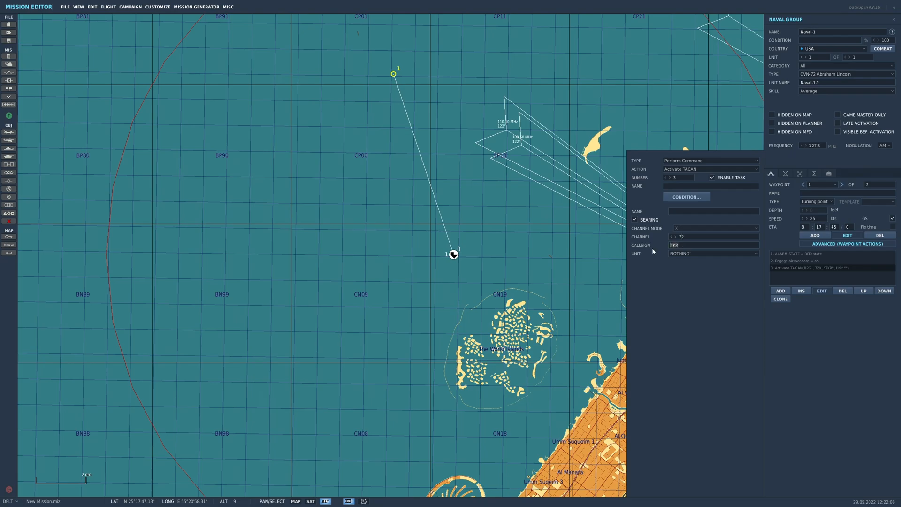
pyautogui.write('CAL')
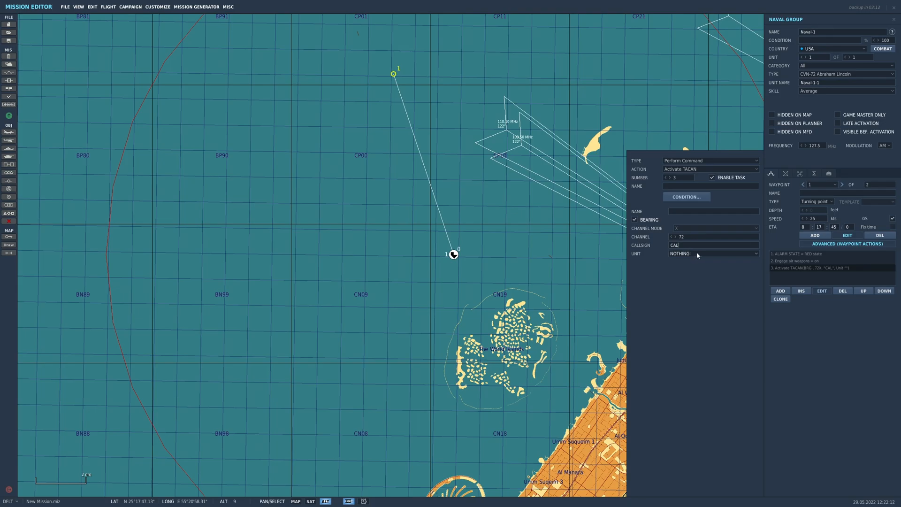
pyautogui.click(713, 254)
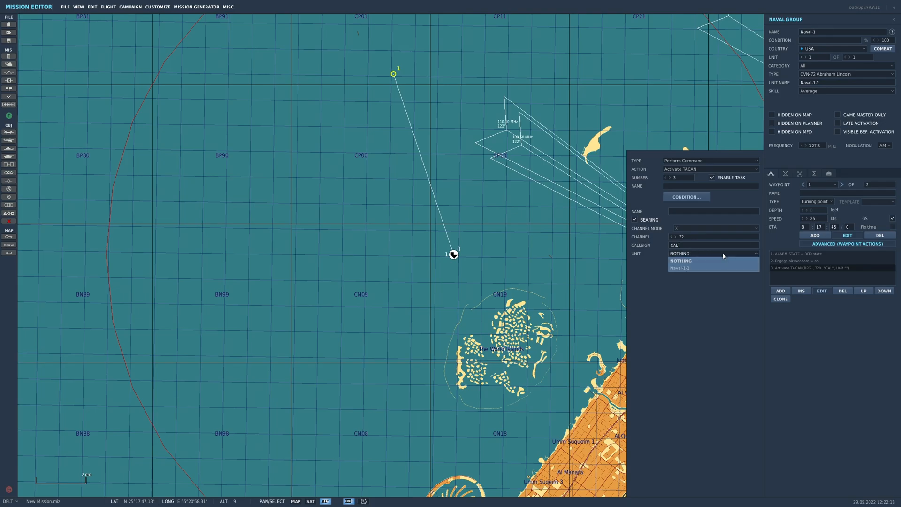
pyautogui.click(681, 268)
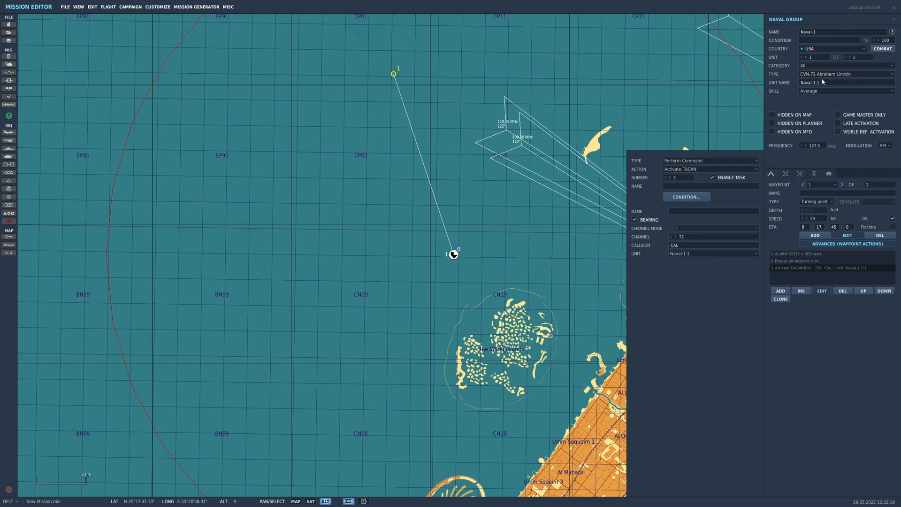
# Step: Raise the carrier group's skill to Excellent and begin a fourth waypoint action
pyautogui.click(845, 91)
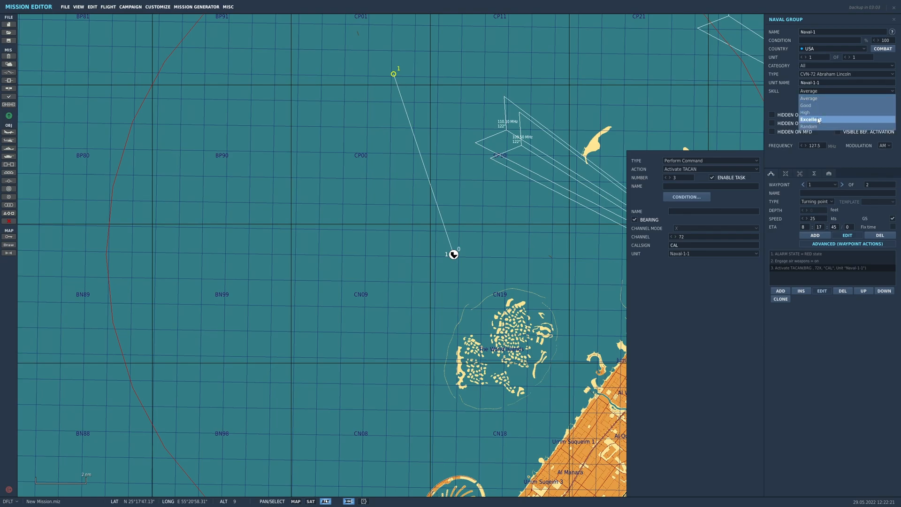
pyautogui.click(810, 120)
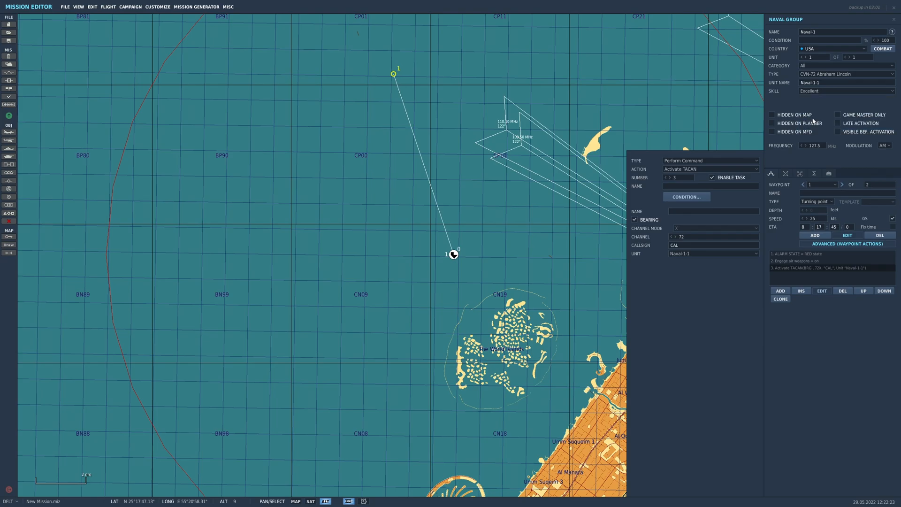
pyautogui.click(780, 290)
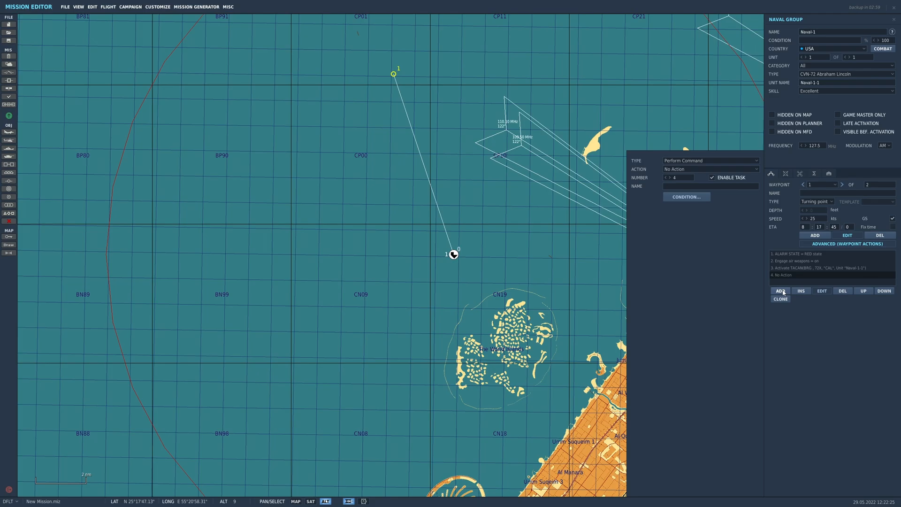
# Step: Make the fourth action Activate ICLS on channel 13 attached to Naval-1-1
pyautogui.click(711, 168)
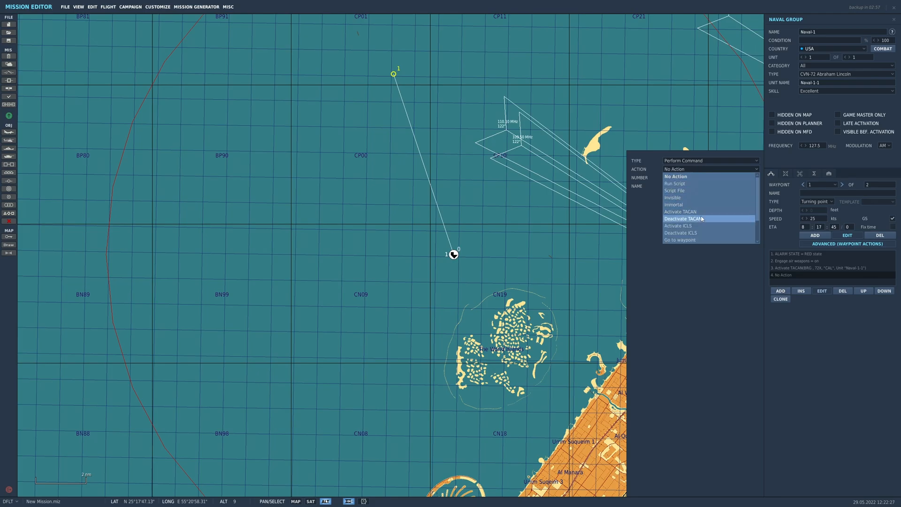
pyautogui.click(678, 225)
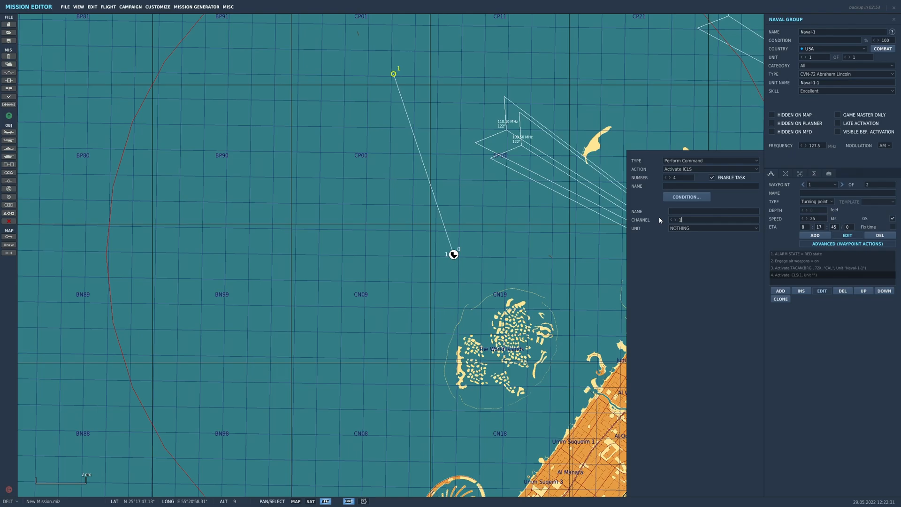
pyautogui.write('3')
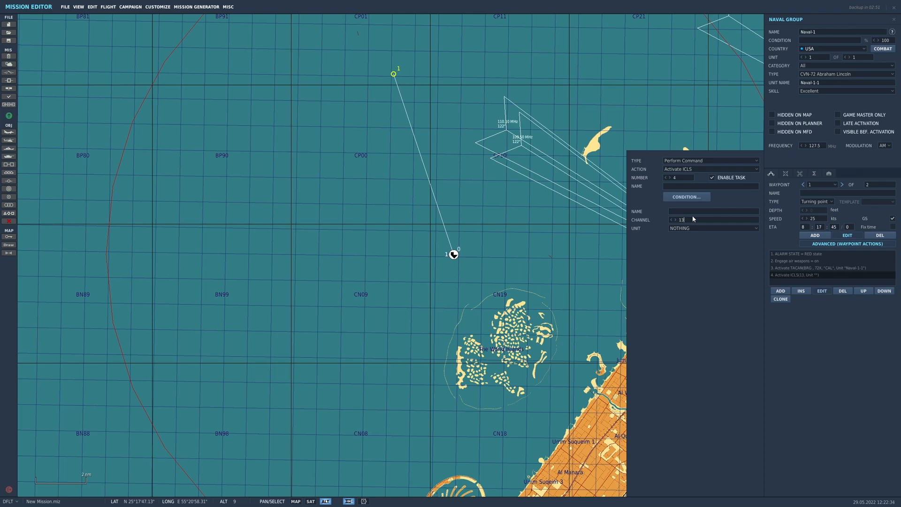
pyautogui.click(713, 227)
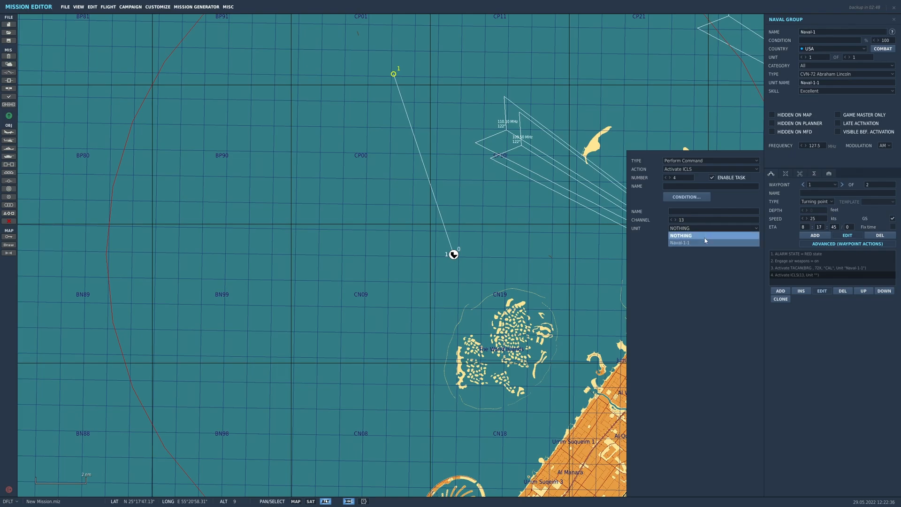
pyautogui.click(682, 242)
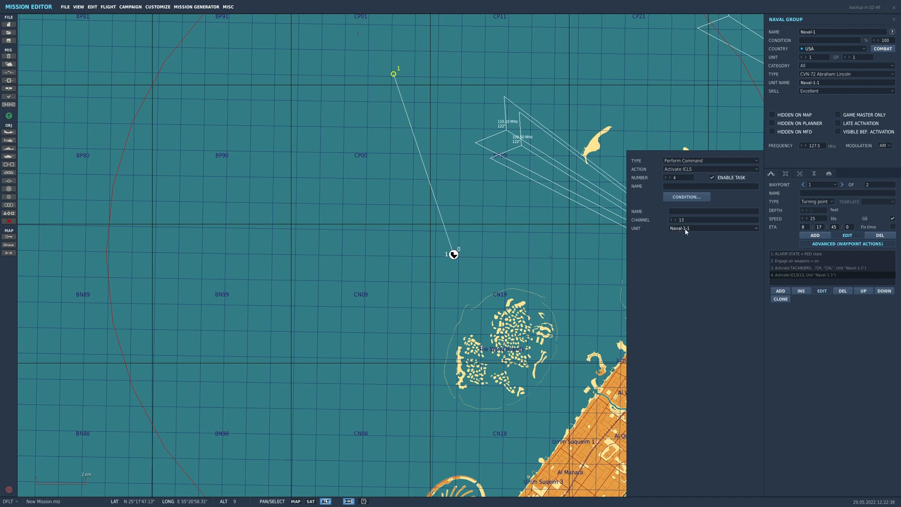
pyautogui.moveTo(818, 86)
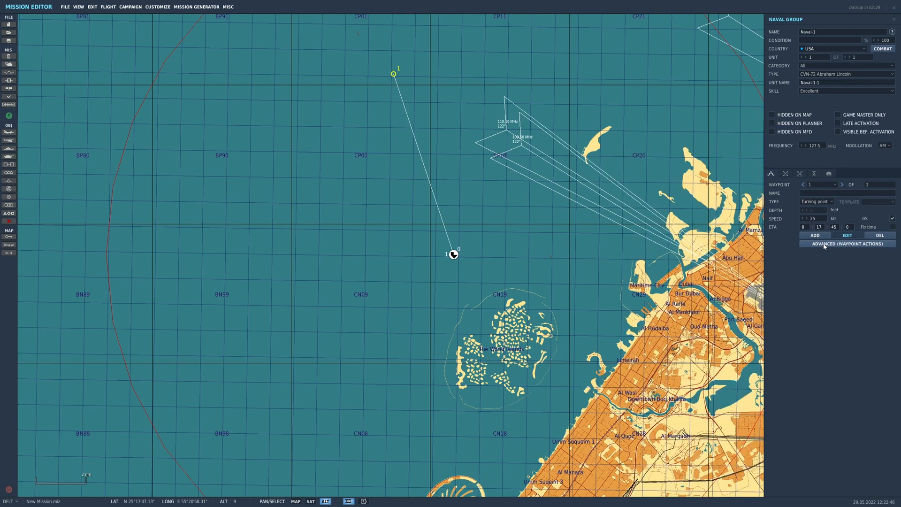
pyautogui.moveTo(846, 243)
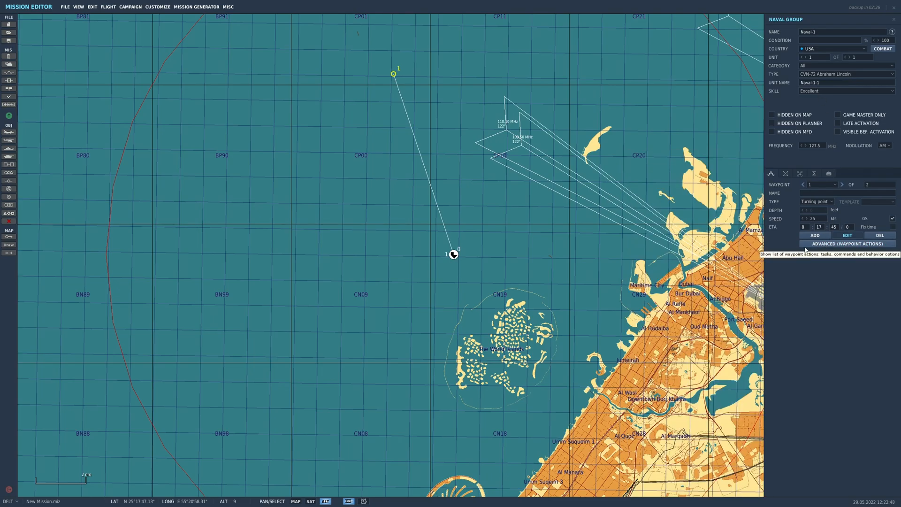
pyautogui.moveTo(8, 133)
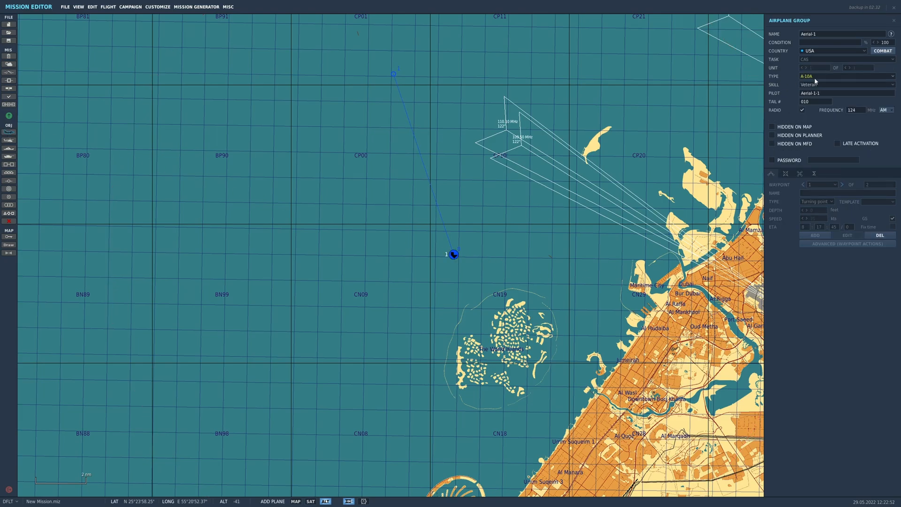
# Step: Make the new group an F/A-18C Lot 20 flown by a player Client
pyautogui.click(845, 76)
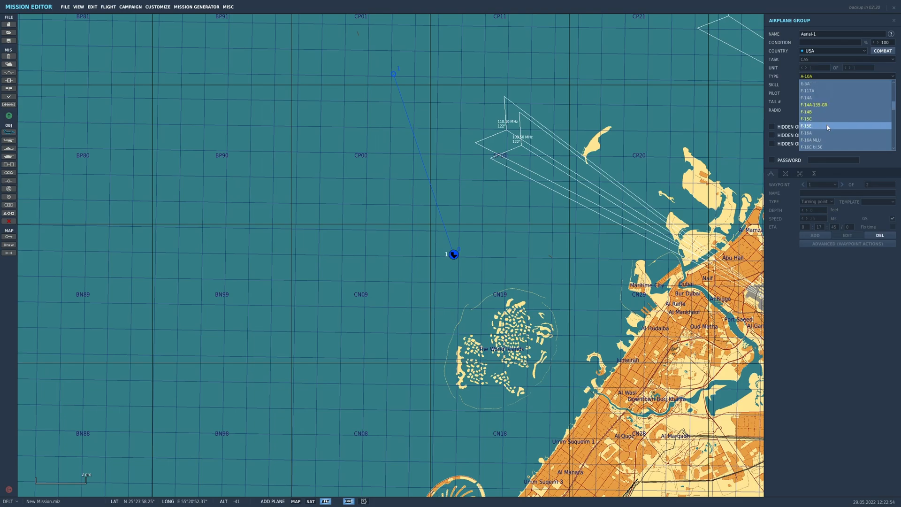
pyautogui.click(822, 126)
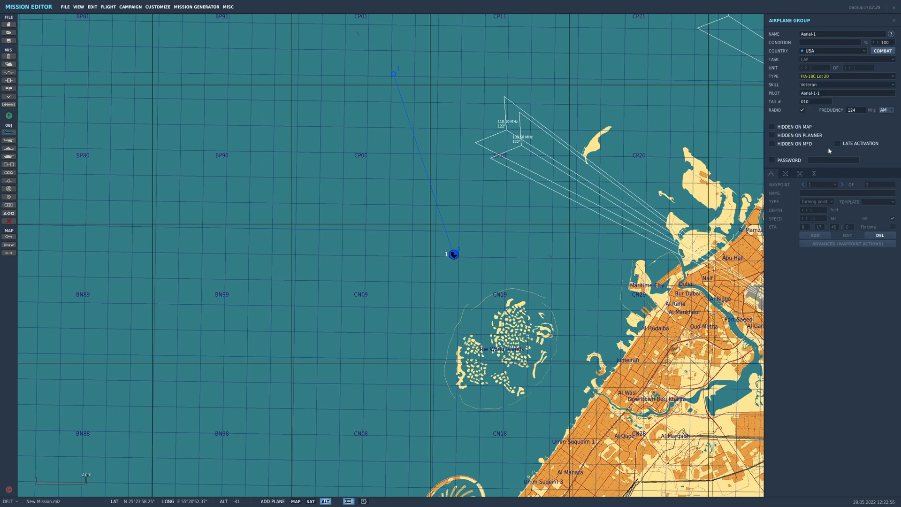
pyautogui.click(845, 85)
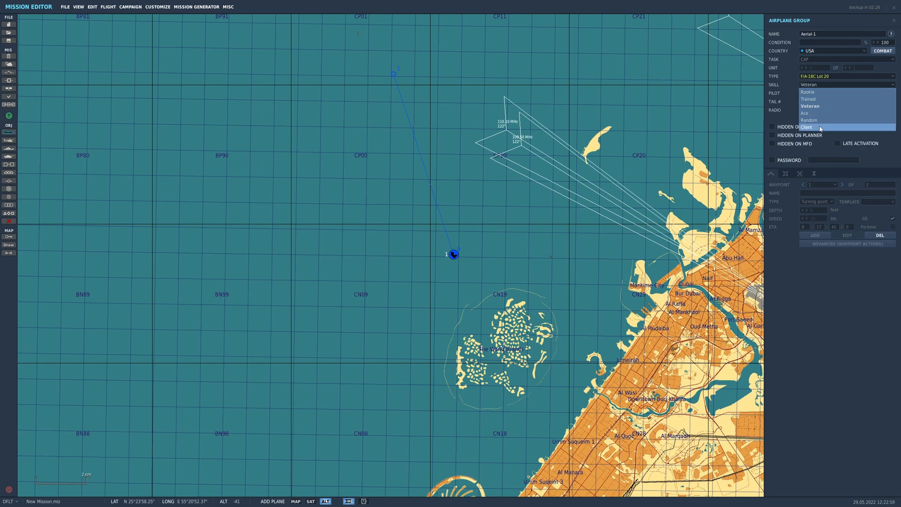
pyautogui.click(807, 127)
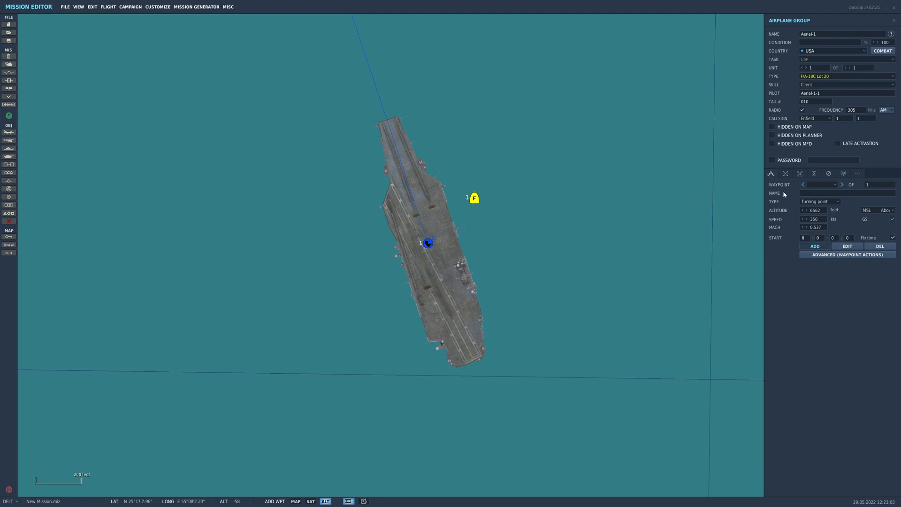
# Step: Set the flight's first waypoint to Takeoff from parking hot on the carrier
pyautogui.click(820, 201)
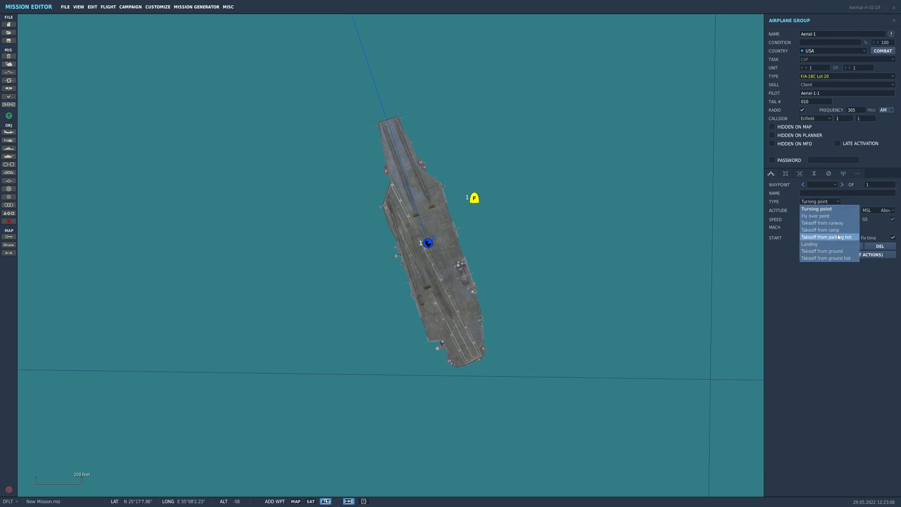
pyautogui.click(829, 237)
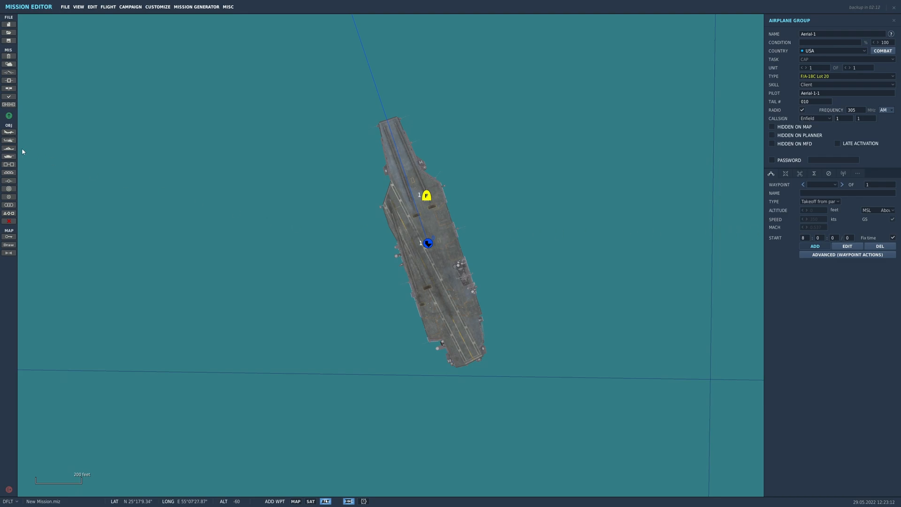
pyautogui.moveTo(370, 269)
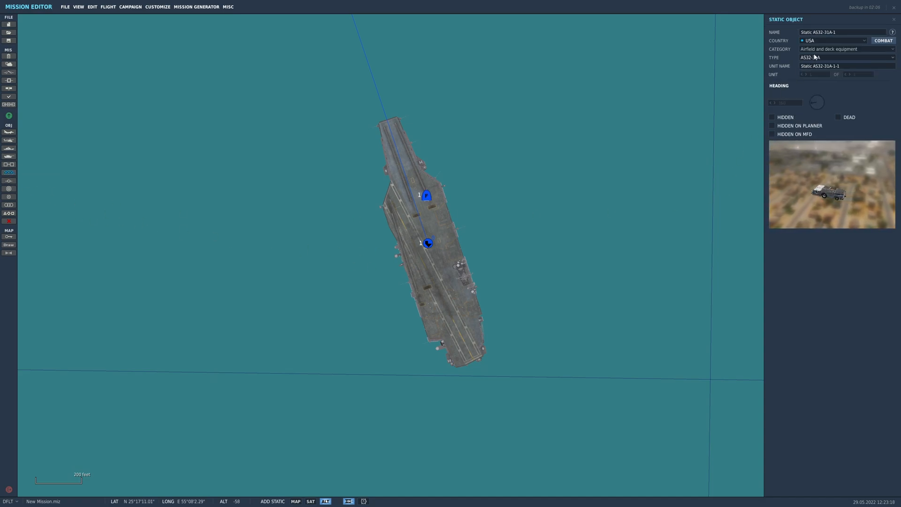
# Step: Park a static AS32-31A tractor beside the carrier's island, linked to Naval-1-1
pyautogui.click(845, 49)
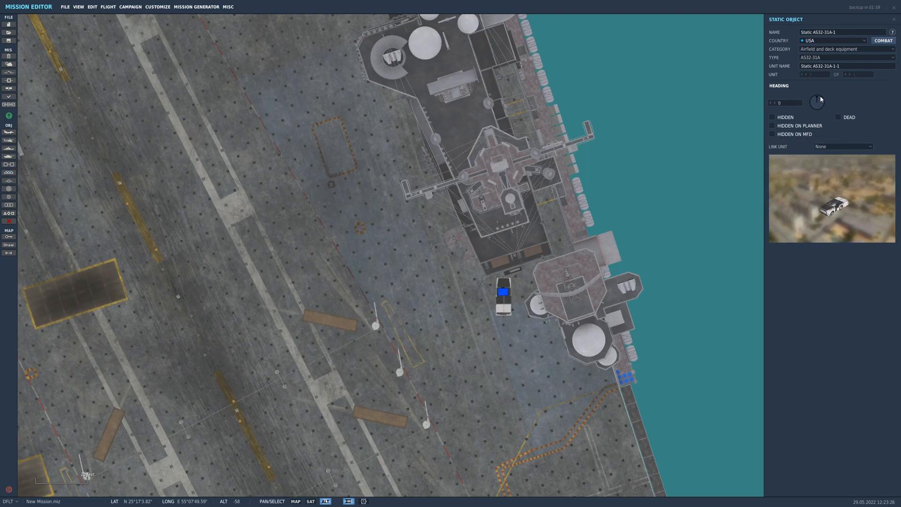
pyautogui.moveTo(818, 103); pyautogui.dragTo(822, 98)
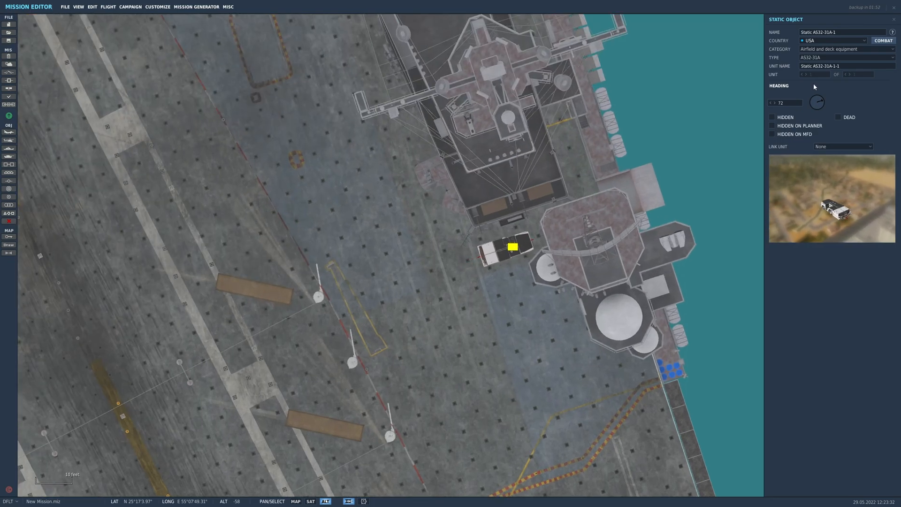
pyautogui.click(842, 146)
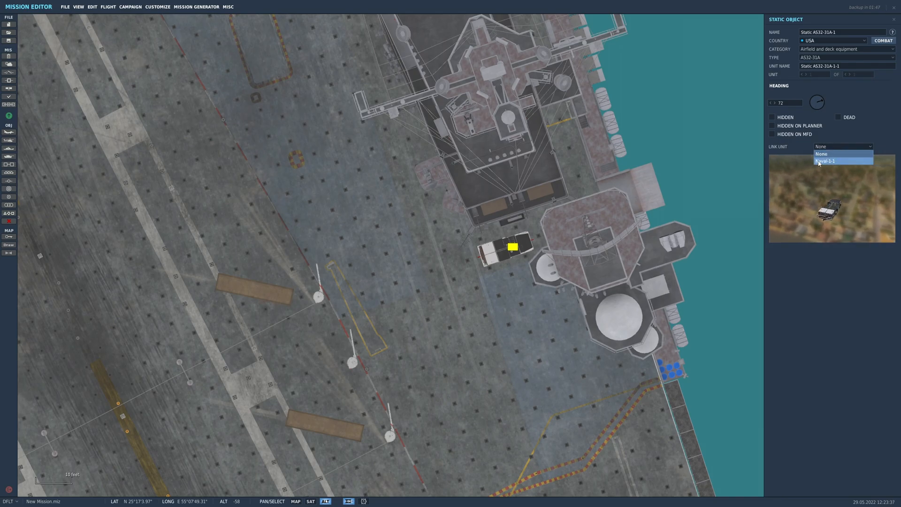
pyautogui.click(828, 161)
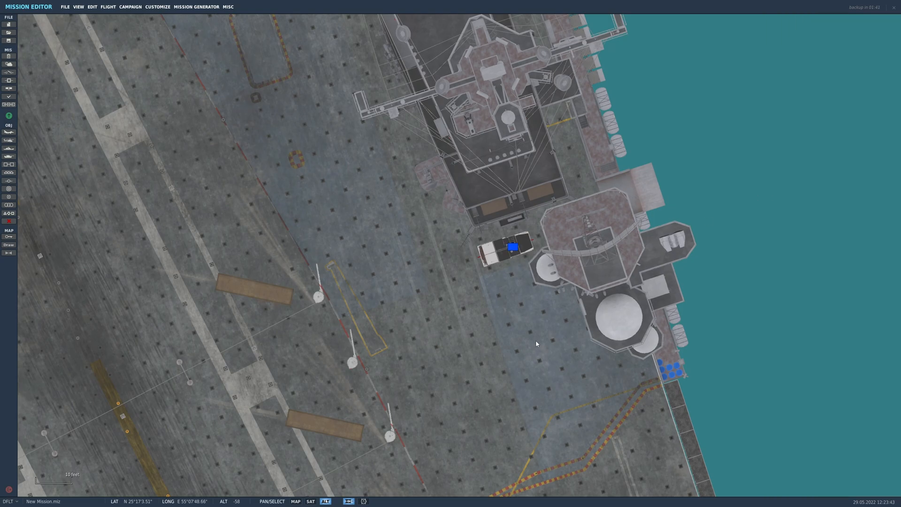
# Step: Add a second deck object near the island as an AS32-36A crane at heading 175
pyautogui.click(528, 346)
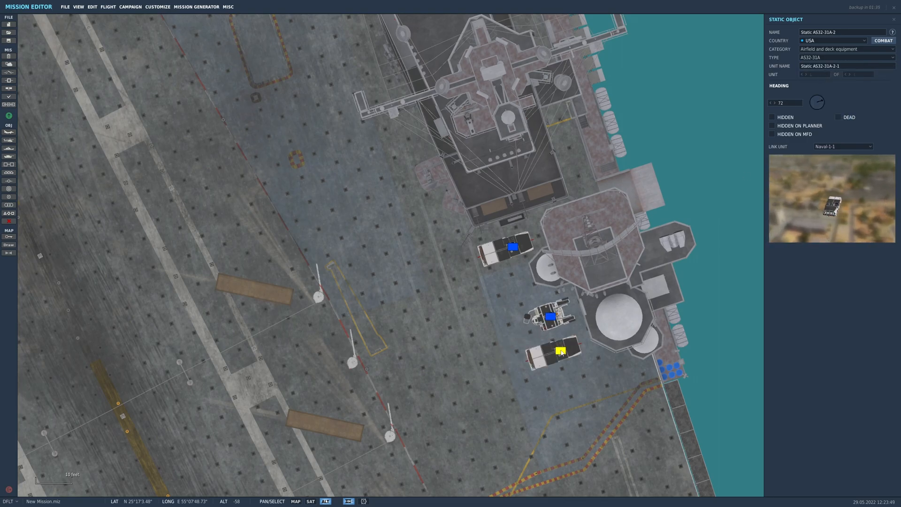
pyautogui.click(846, 58)
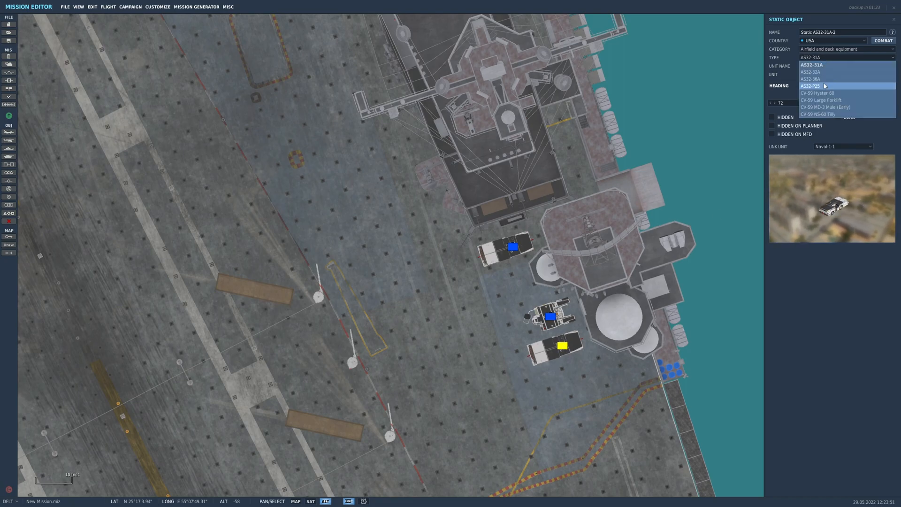
pyautogui.click(811, 79)
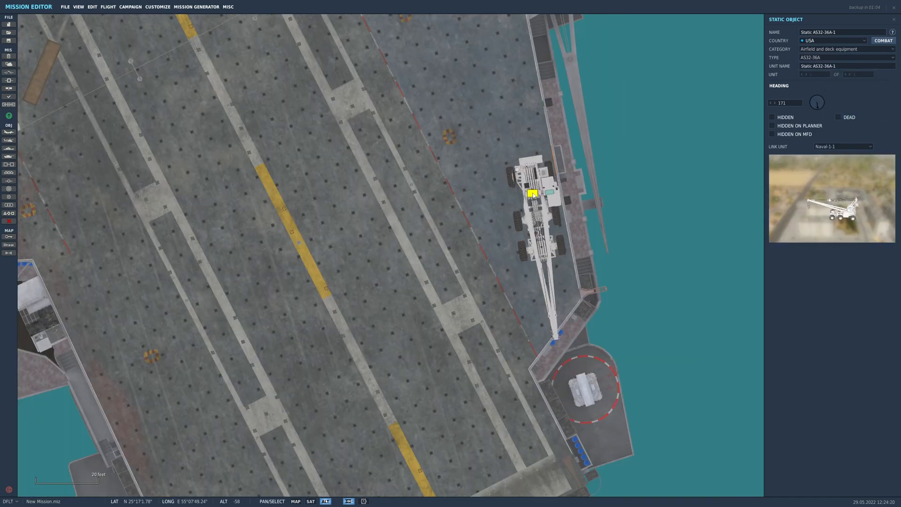
pyautogui.click(816, 101)
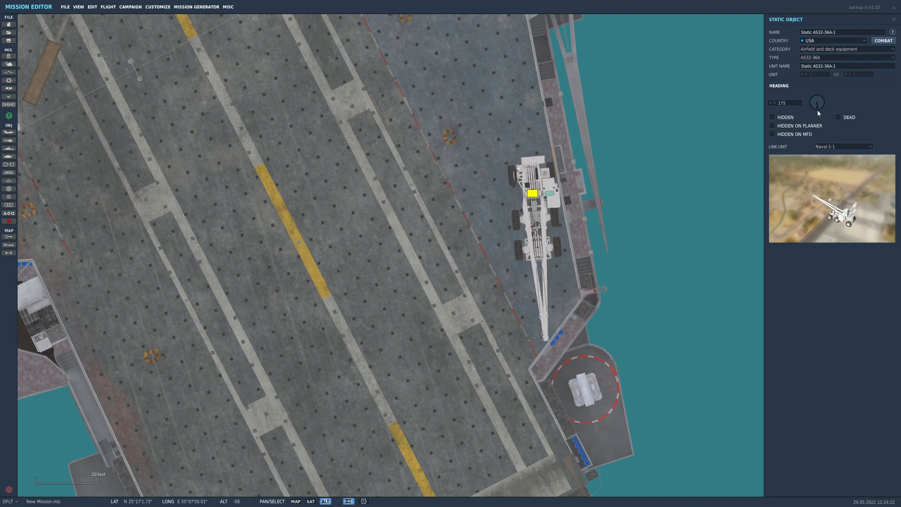
# Step: Place a Personnel Carrier LSO 3 figure by the stern platform, heading 149, linked to Naval-1-1
pyautogui.moveTo(816, 102); pyautogui.dragTo(813, 106)
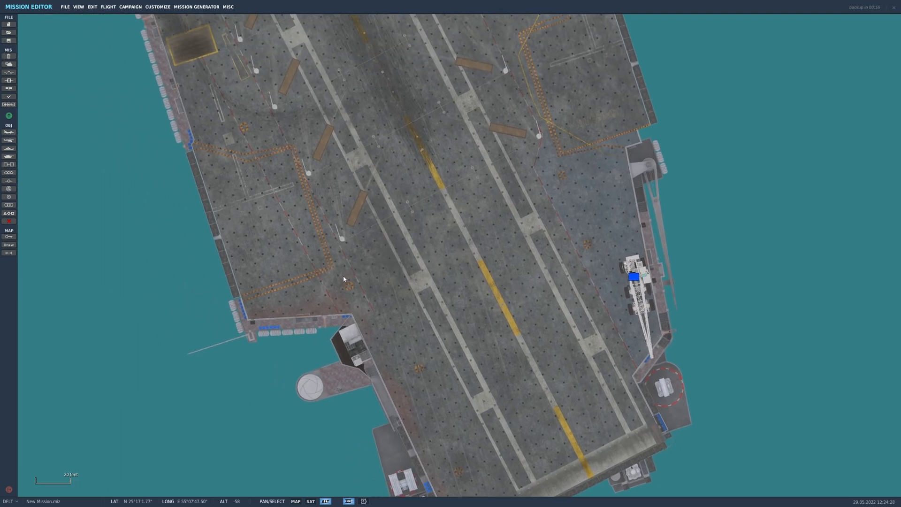
pyautogui.click(379, 347)
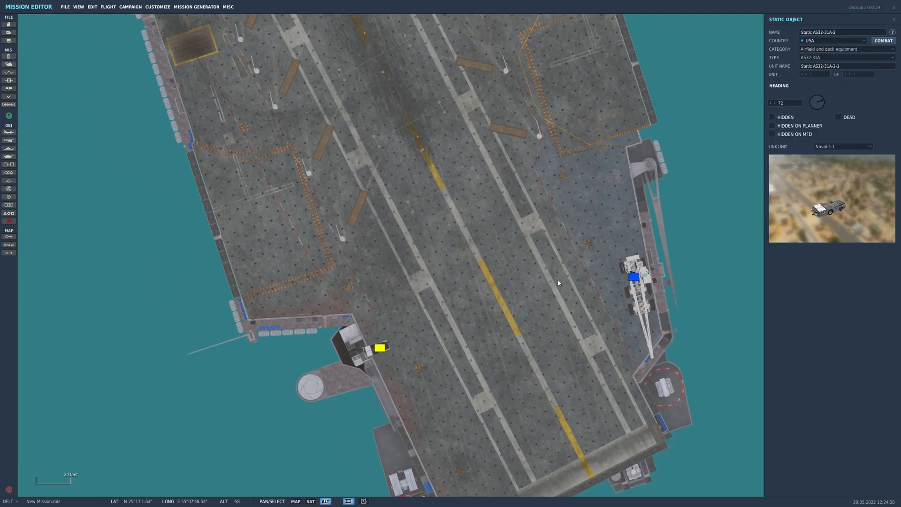
pyautogui.click(845, 49)
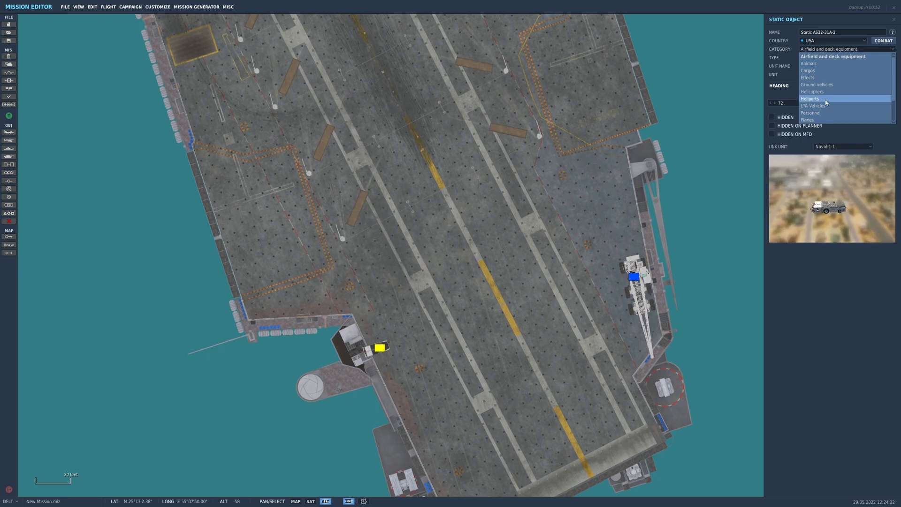
pyautogui.click(810, 112)
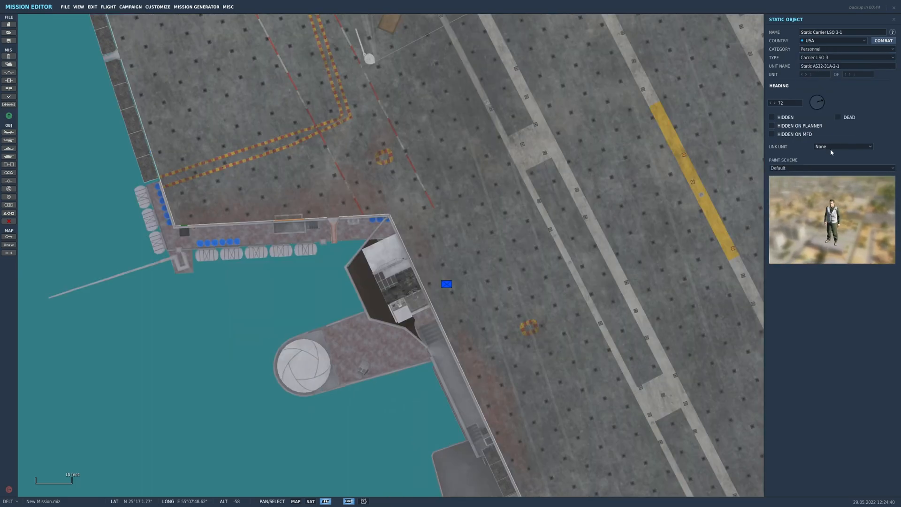
pyautogui.click(843, 146)
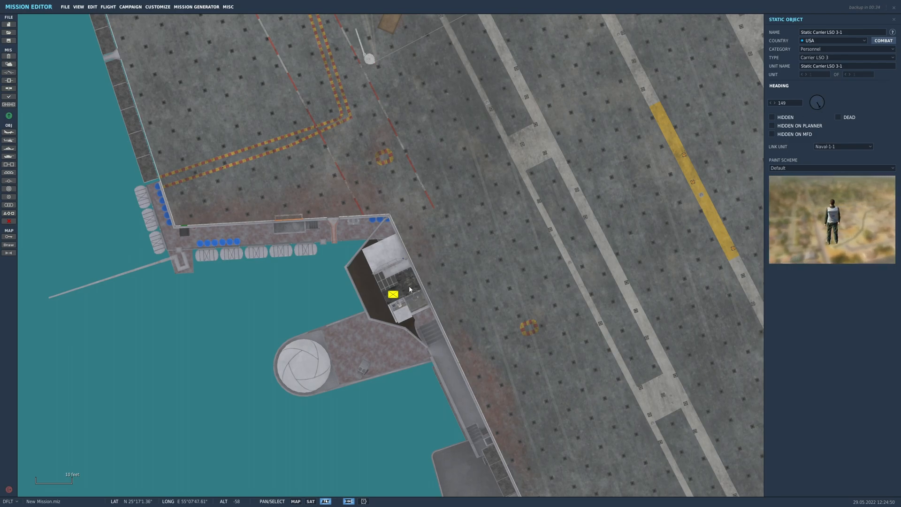
pyautogui.click(845, 57)
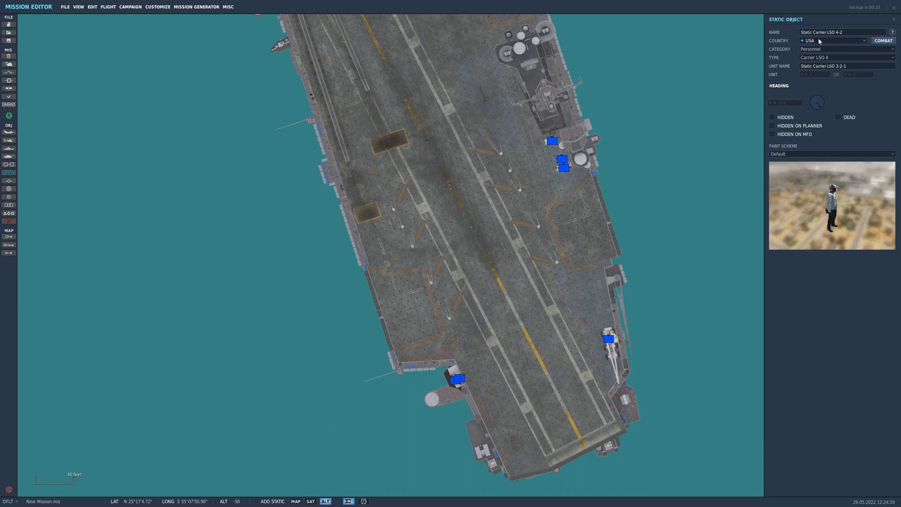
# Step: Park a static F-14B in VF-24 Renegades Low-Viz livery by the island, linked to Naval-1-1
pyautogui.click(845, 49)
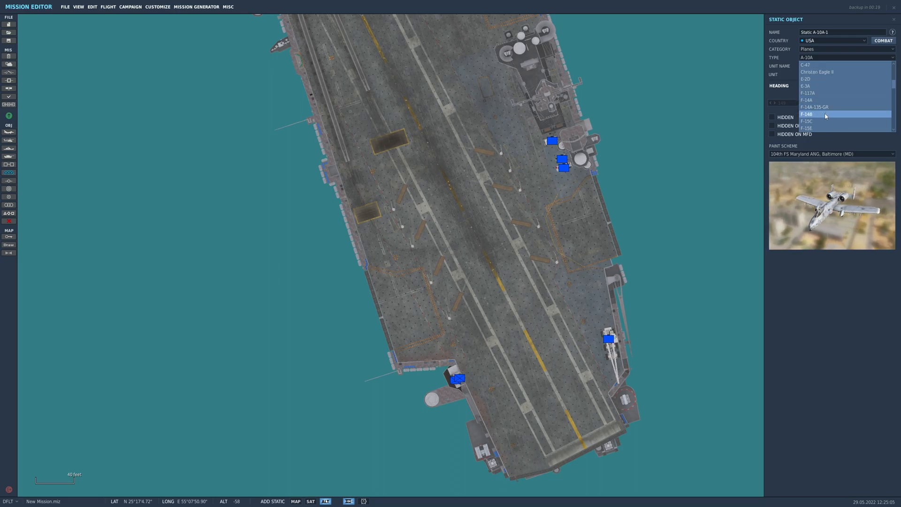
pyautogui.click(808, 114)
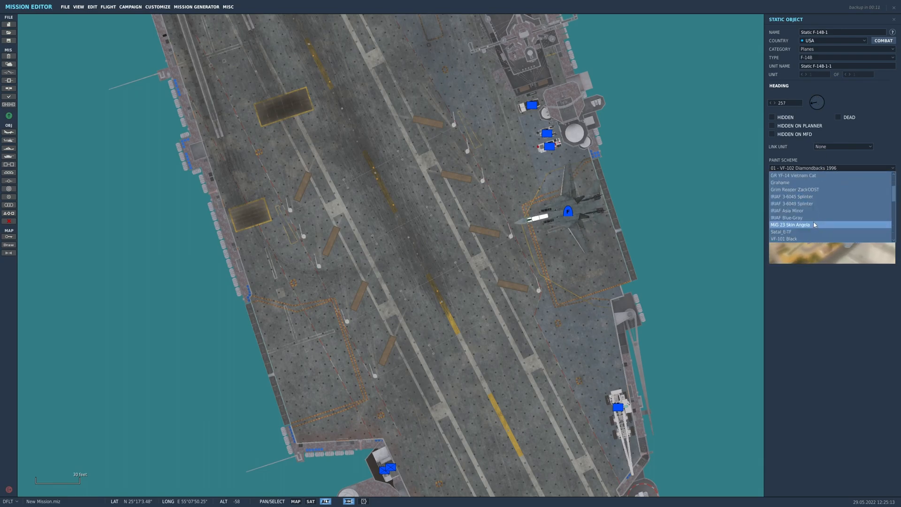
pyautogui.scroll(-3)
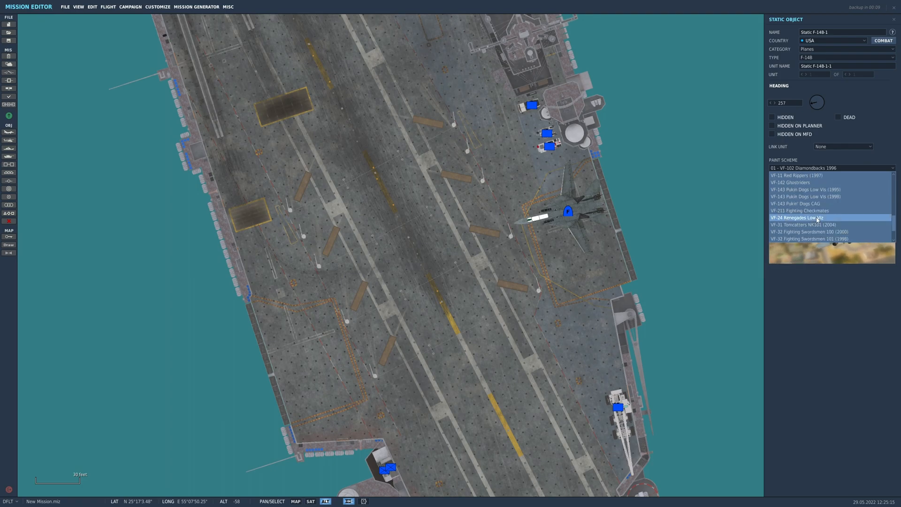
pyautogui.click(798, 218)
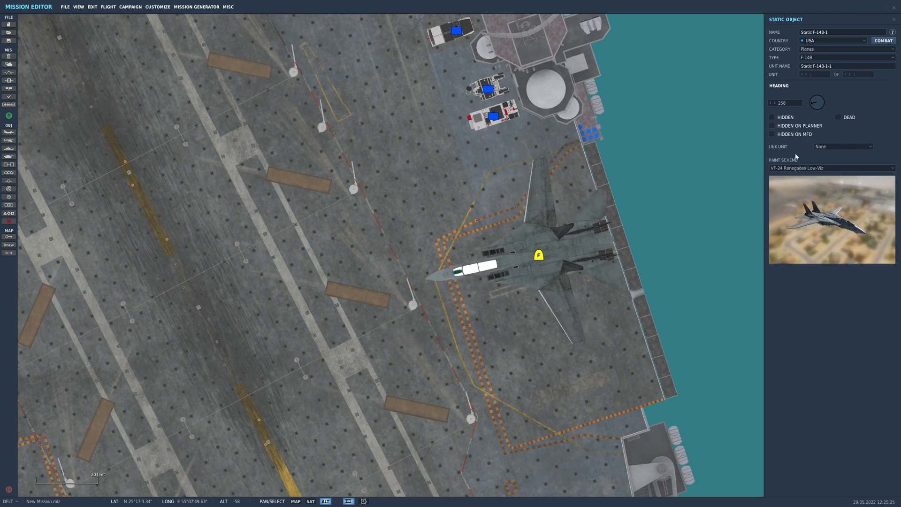
pyautogui.click(842, 147)
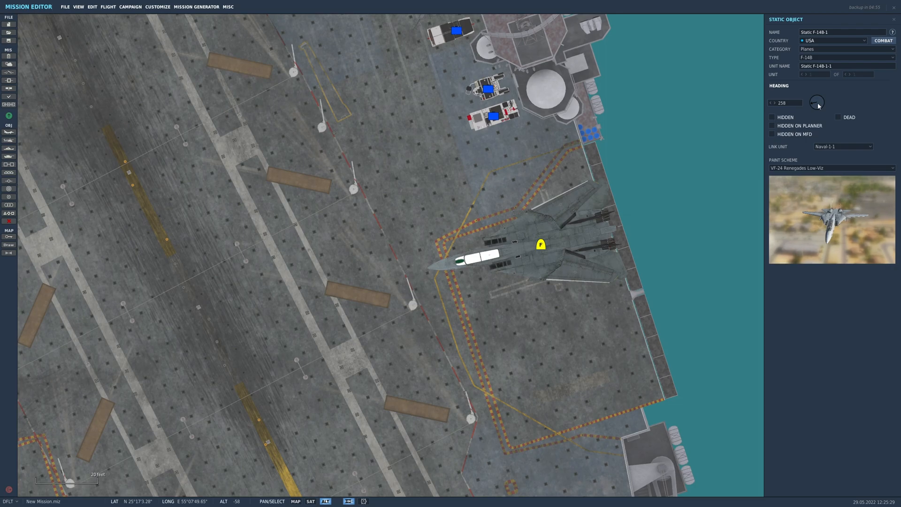
pyautogui.moveTo(818, 102); pyautogui.dragTo(809, 106)
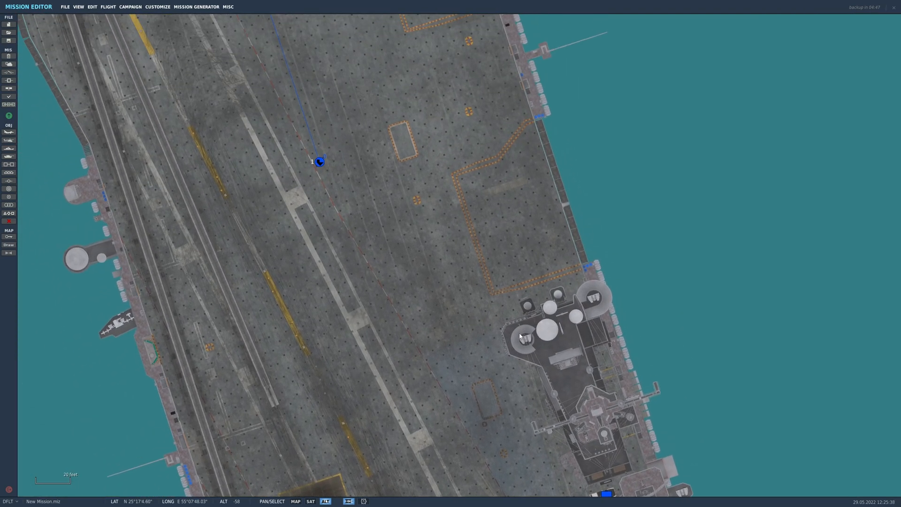
# Step: Add static F/A-18C Lot 20 jets in VFA-37 livery near the island, linked to Naval-1-1
pyautogui.click(845, 58)
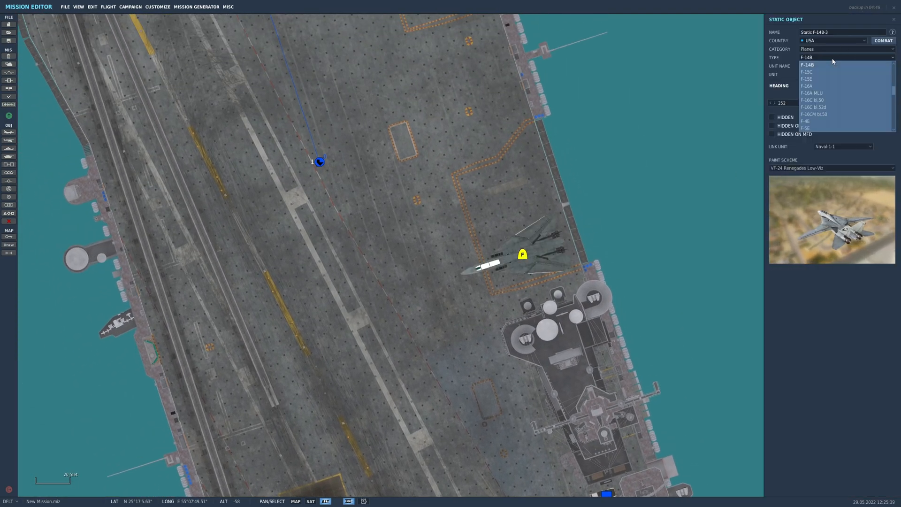
pyautogui.click(822, 57)
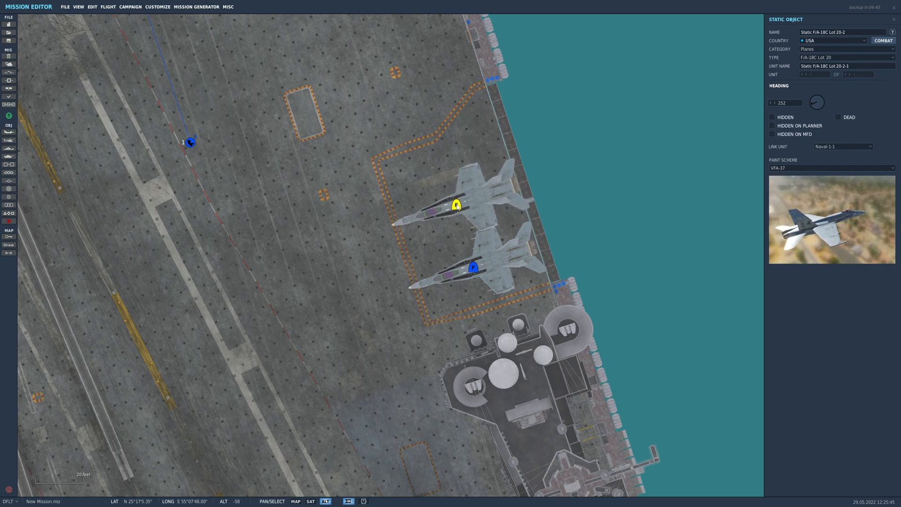
pyautogui.scroll(-3)
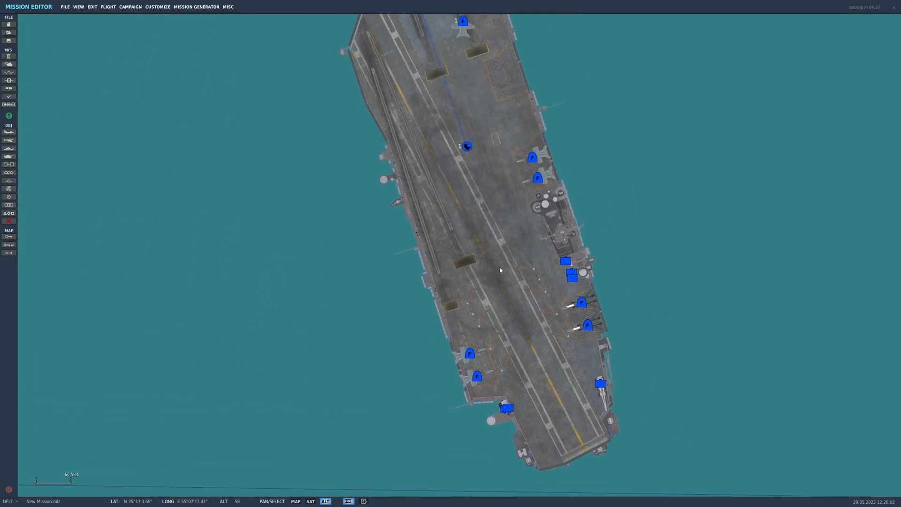
pyautogui.scroll(-3)
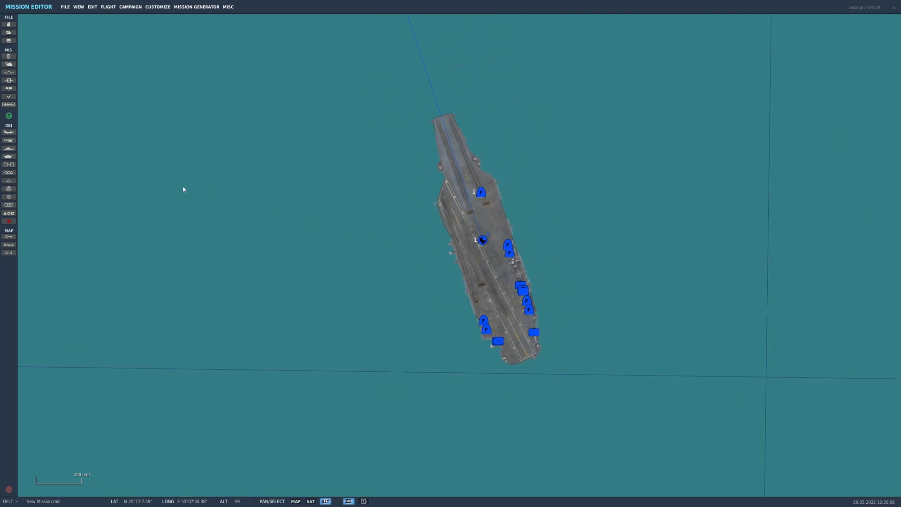
pyautogui.moveTo(8, 115)
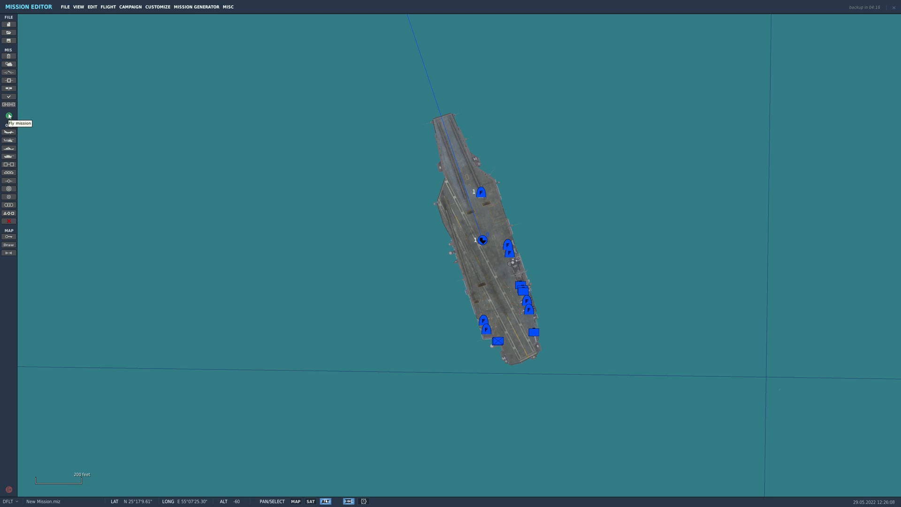